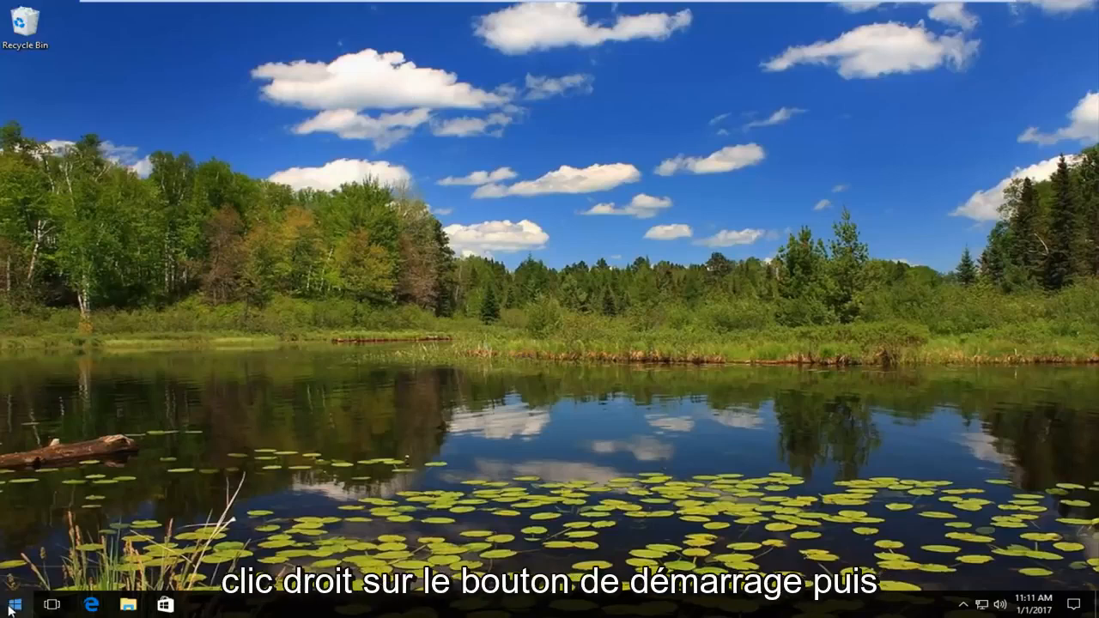
Step: Launch Command Prompt (Admin) from the Start context menu and approve the UAC prompt
right_click(11, 605)
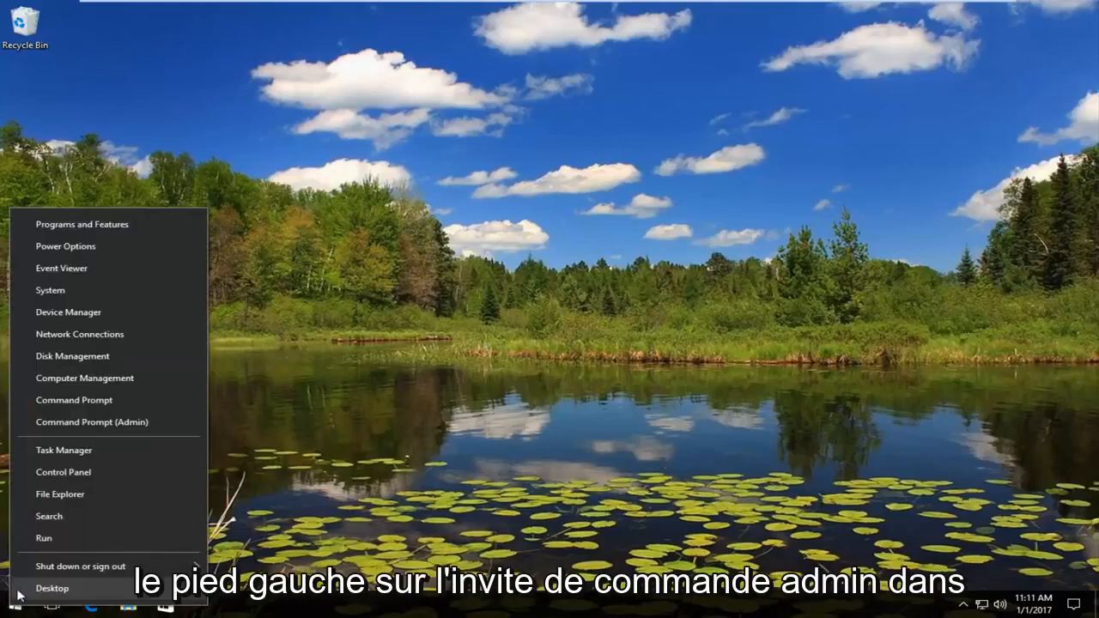
mouse_move(85, 422)
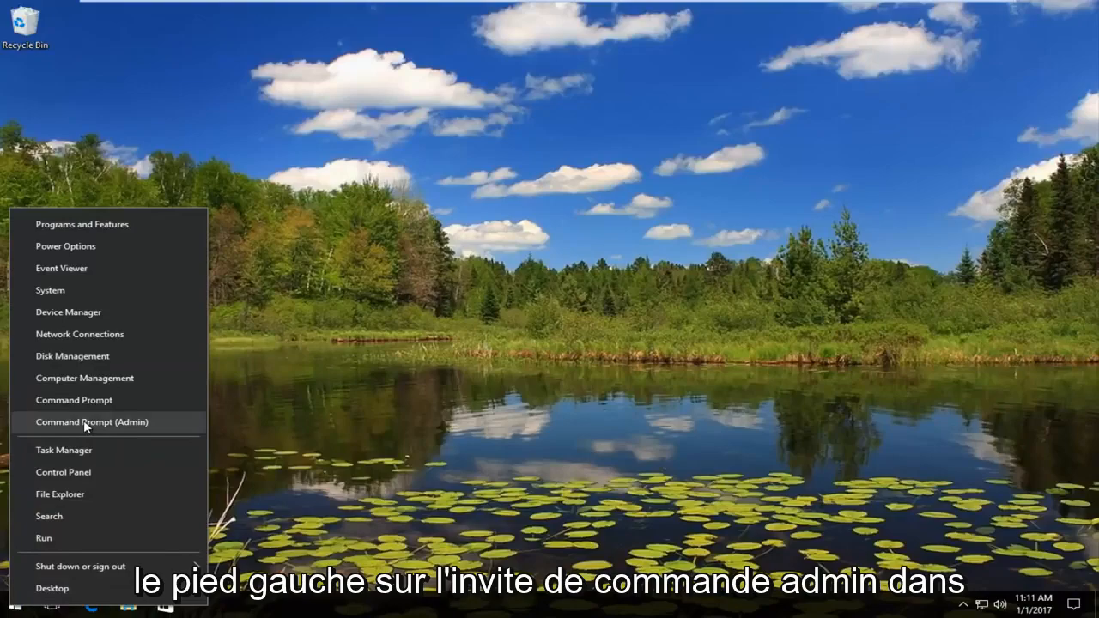
click(92, 423)
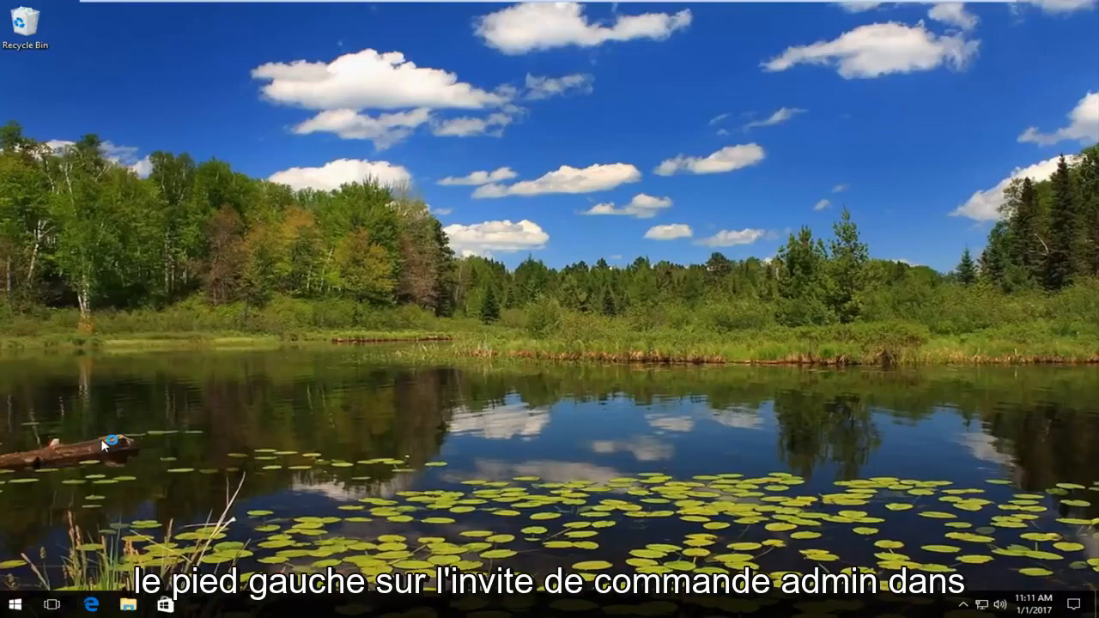
click(109, 448)
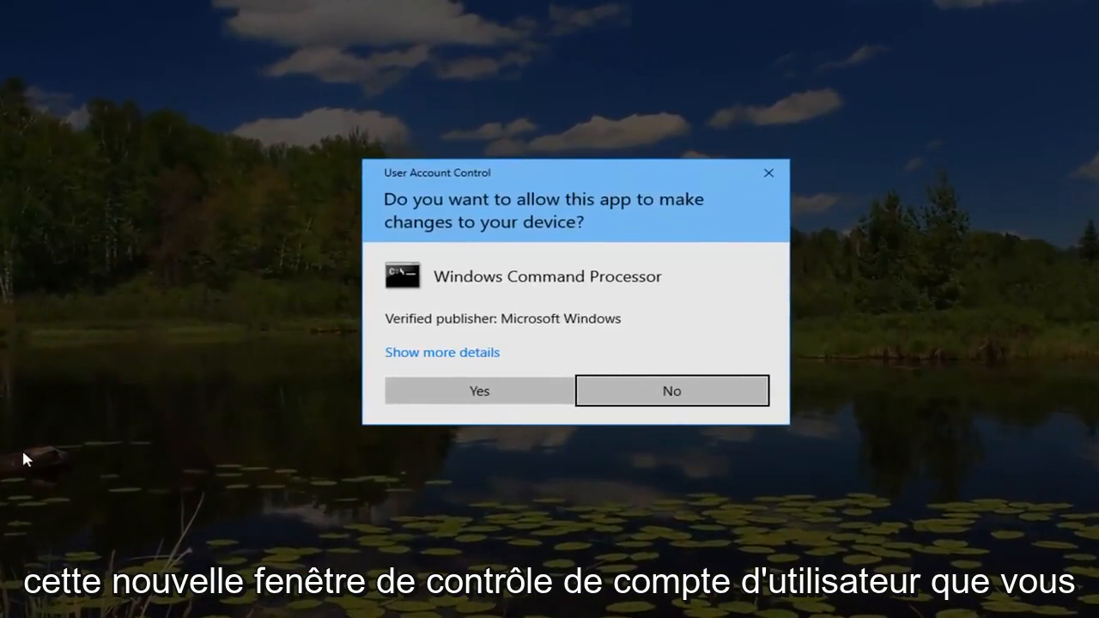
click(478, 391)
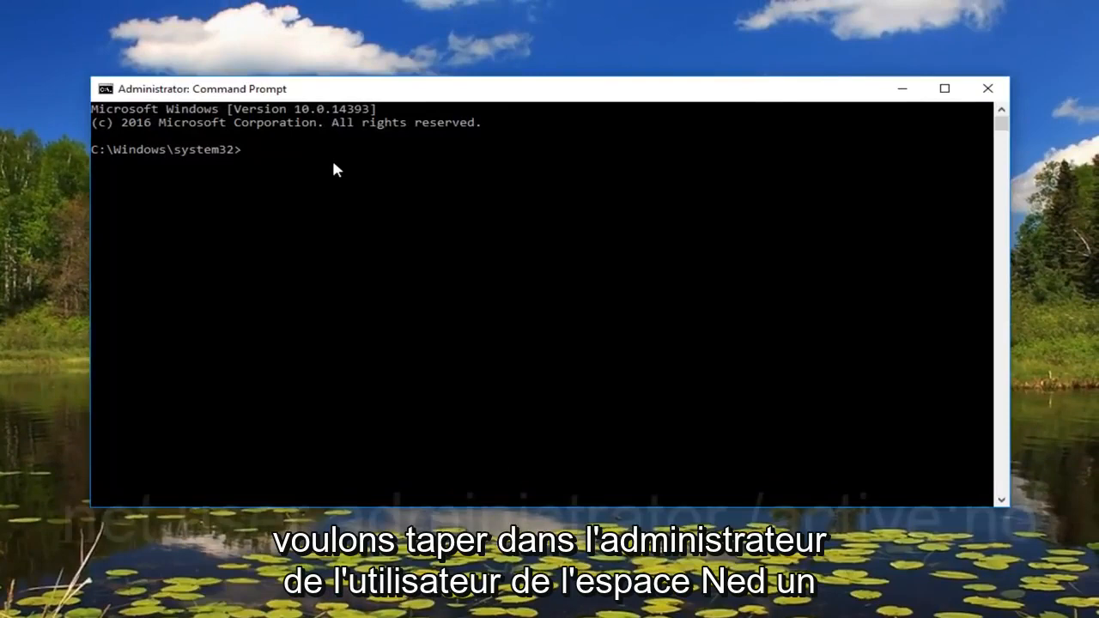
Step: Run 'net user administrator /active:yes' to enable the Administrator account, then close the window
text(net u)
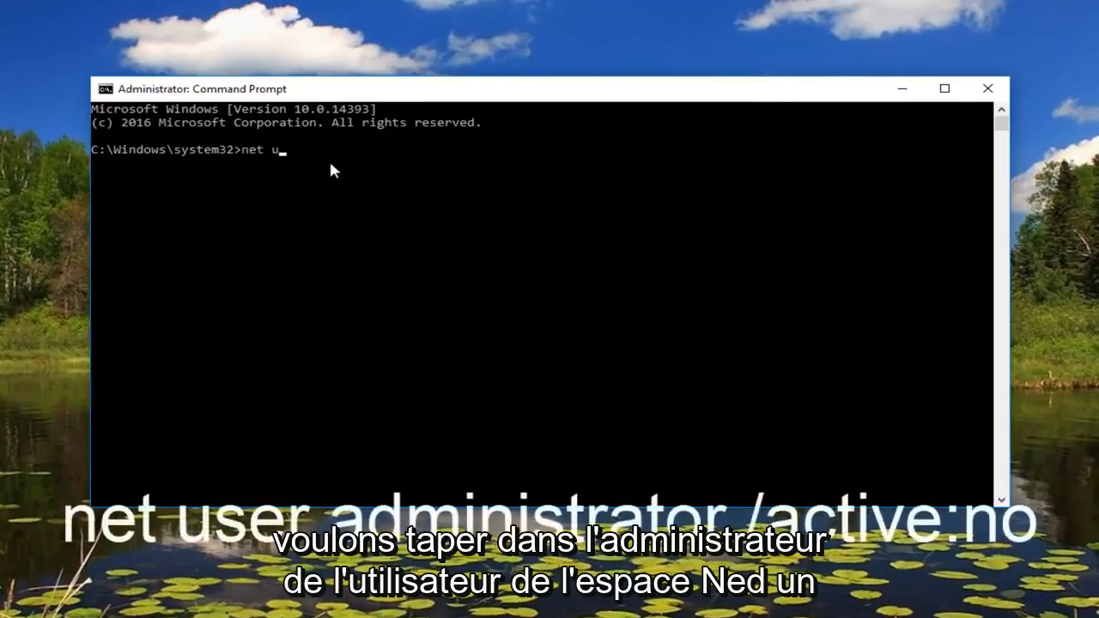
text(ser)
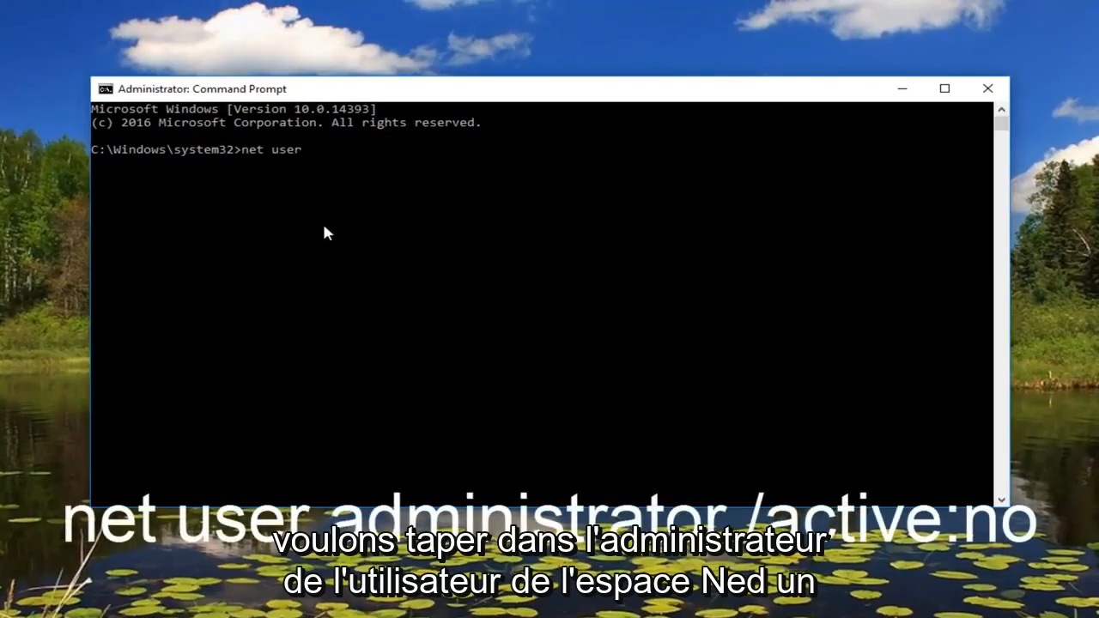
text(admini)
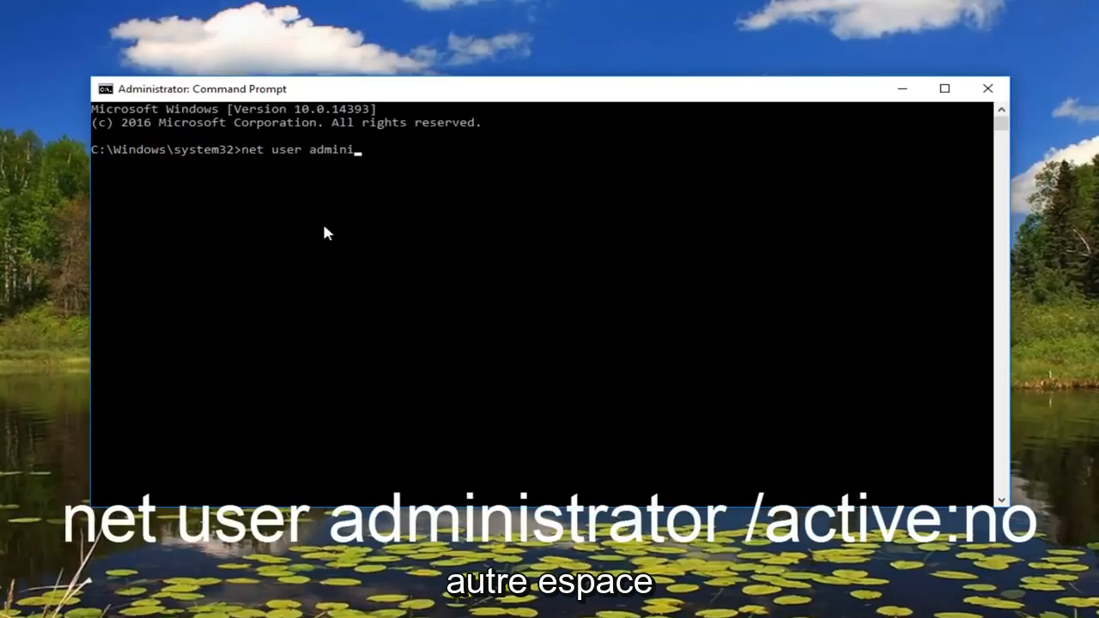
text(strato)
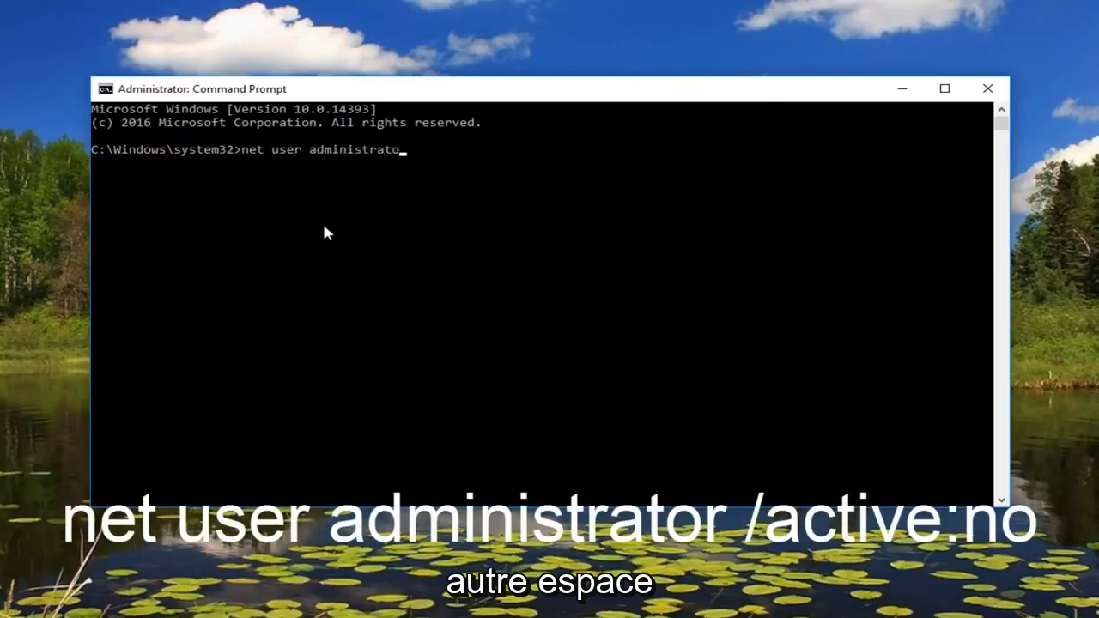
text(r)
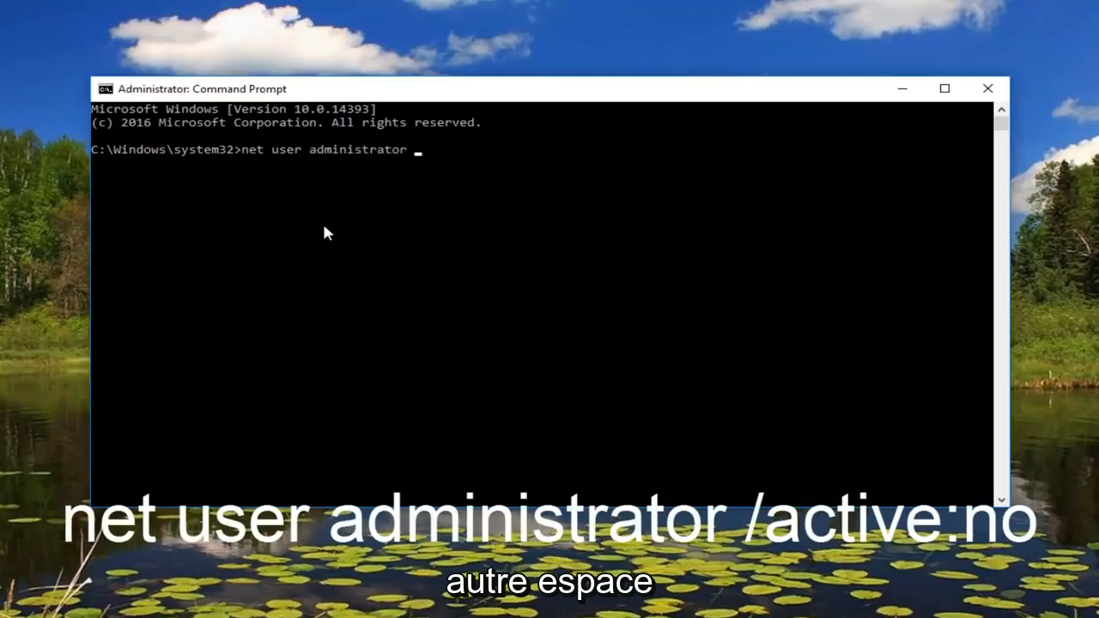
text(/a)
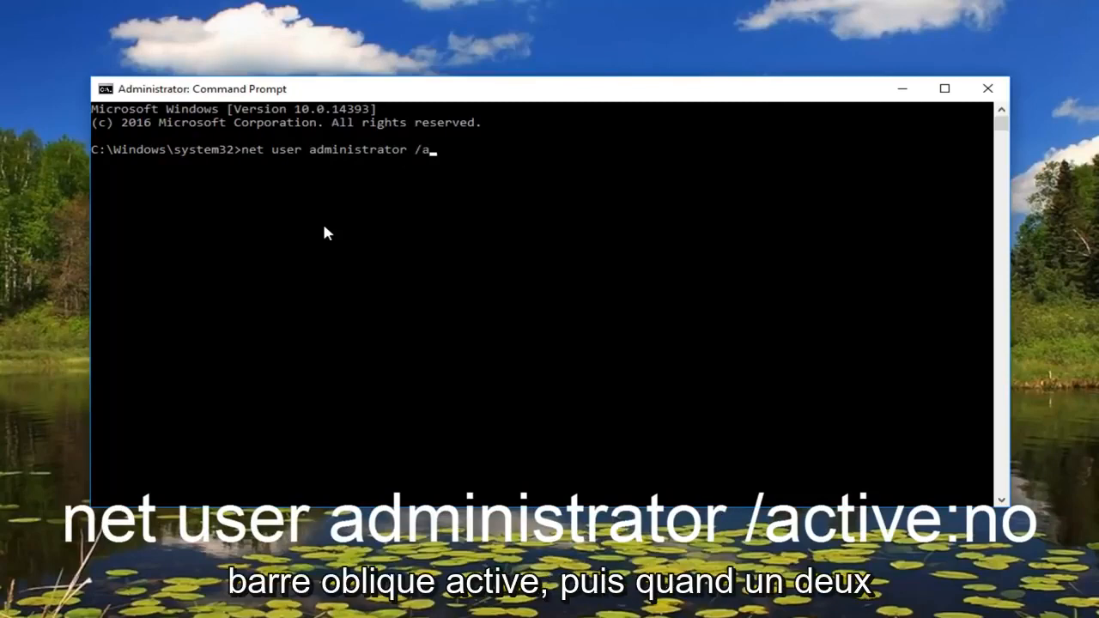
text(ctive)
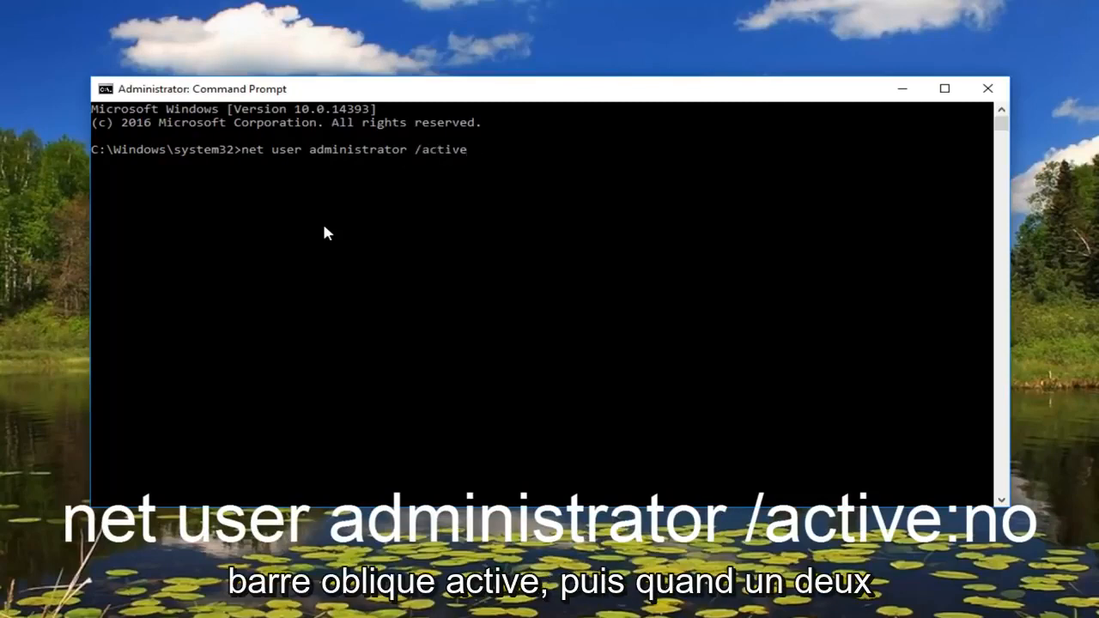
text(:yes)
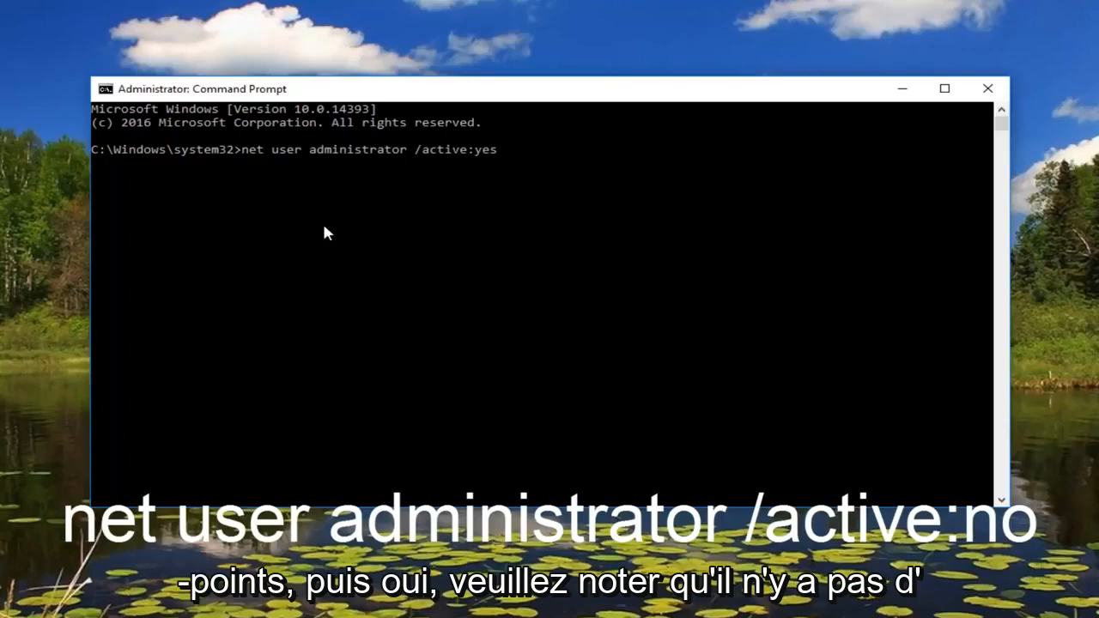
mouse_move(445, 160)
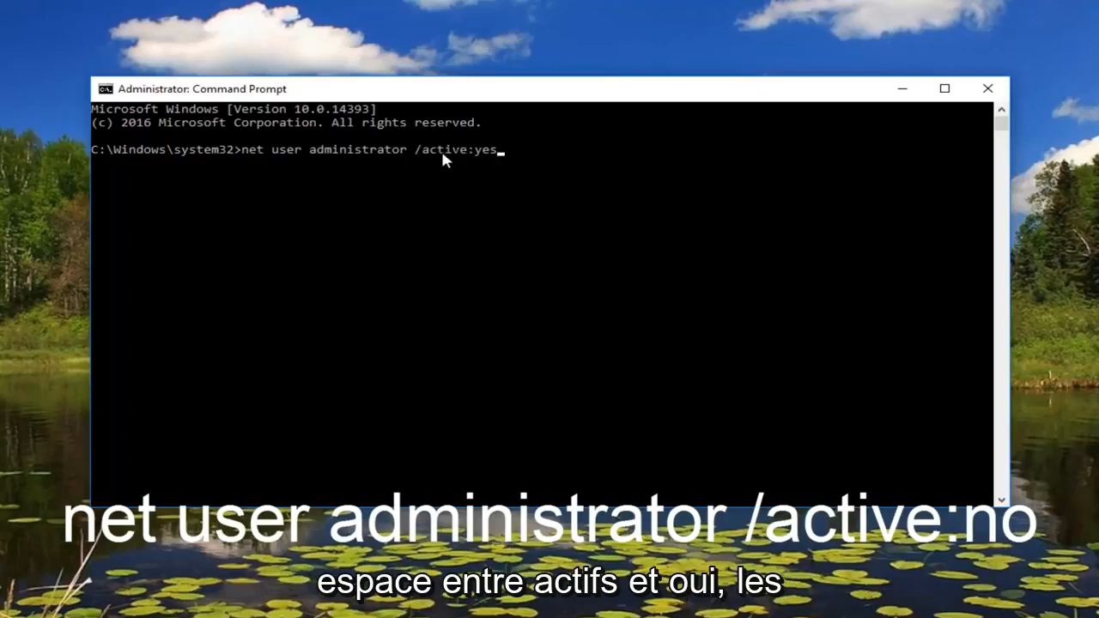
mouse_move(471, 157)
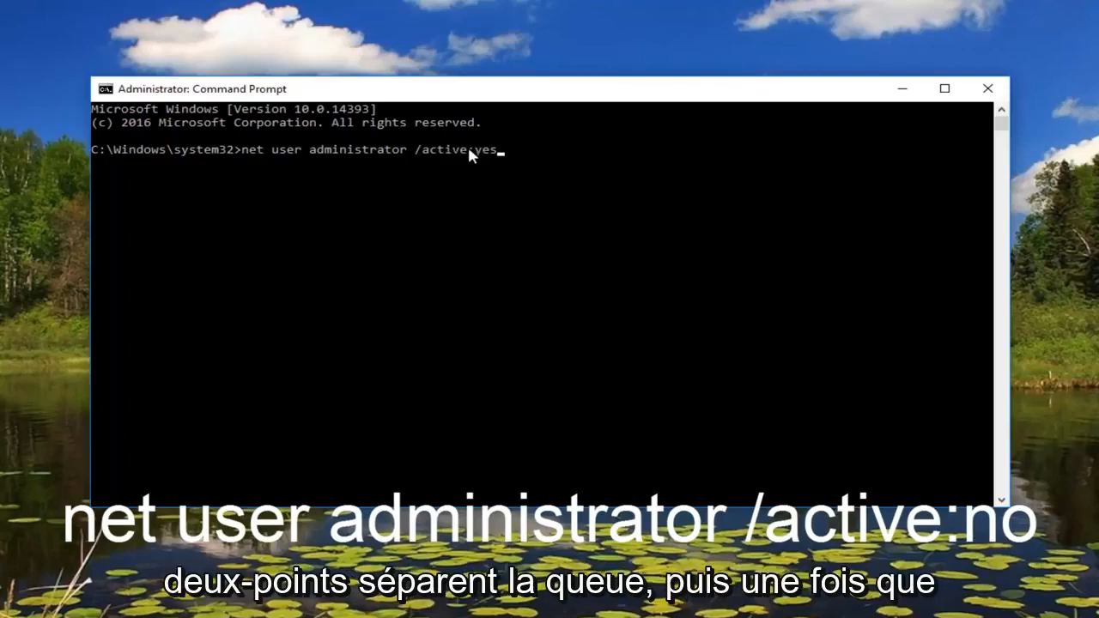
mouse_move(538, 168)
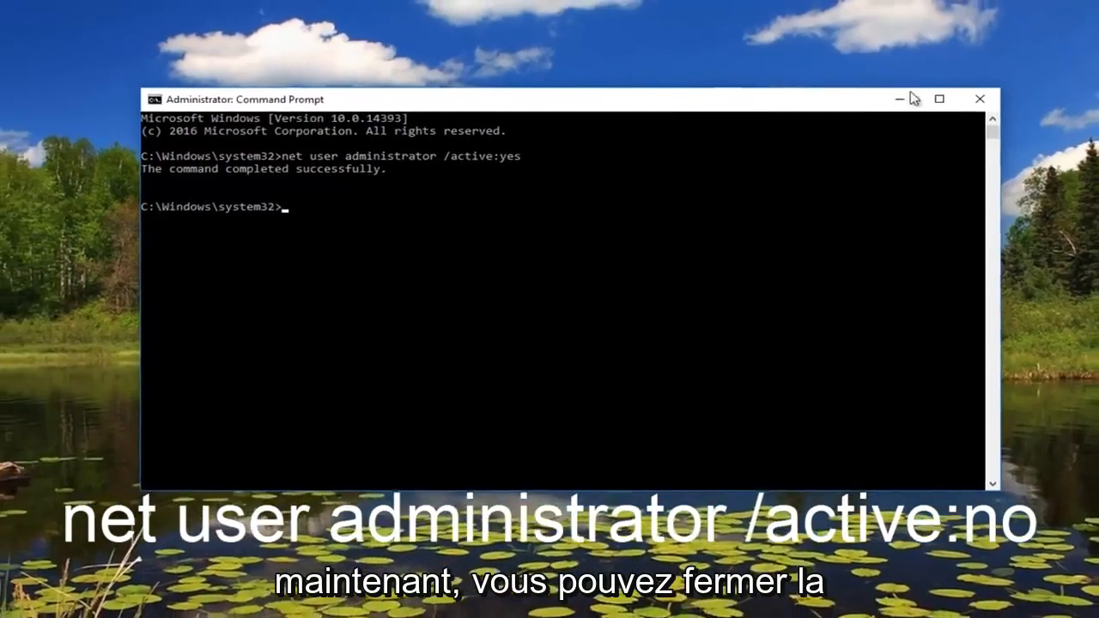
click(979, 97)
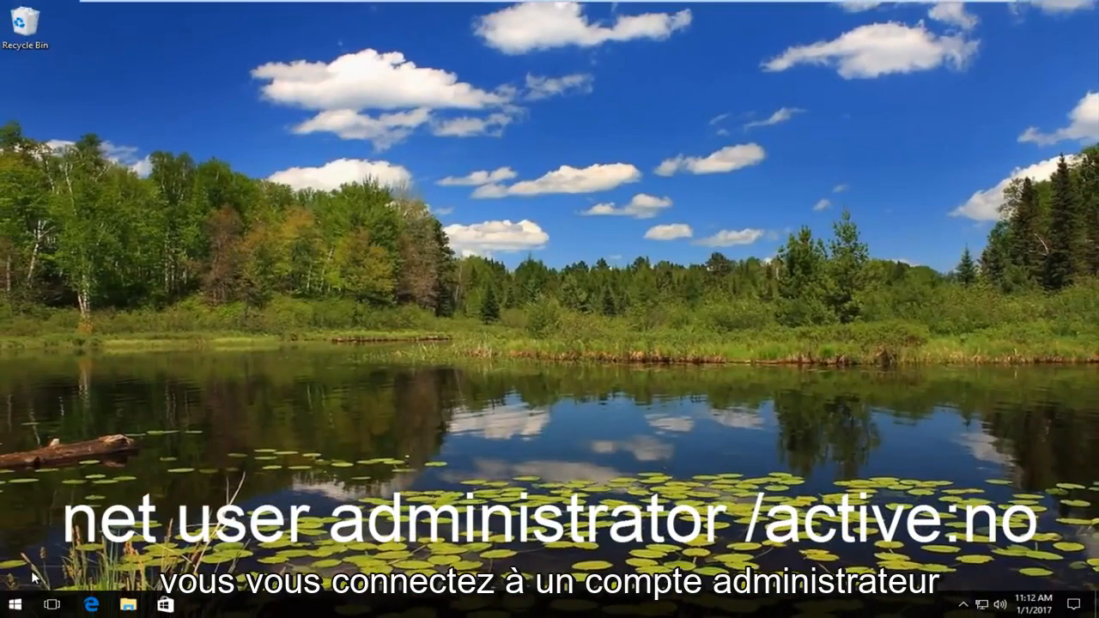
Step: Switch users from the Start menu account icon to the Administrator account
click(11, 606)
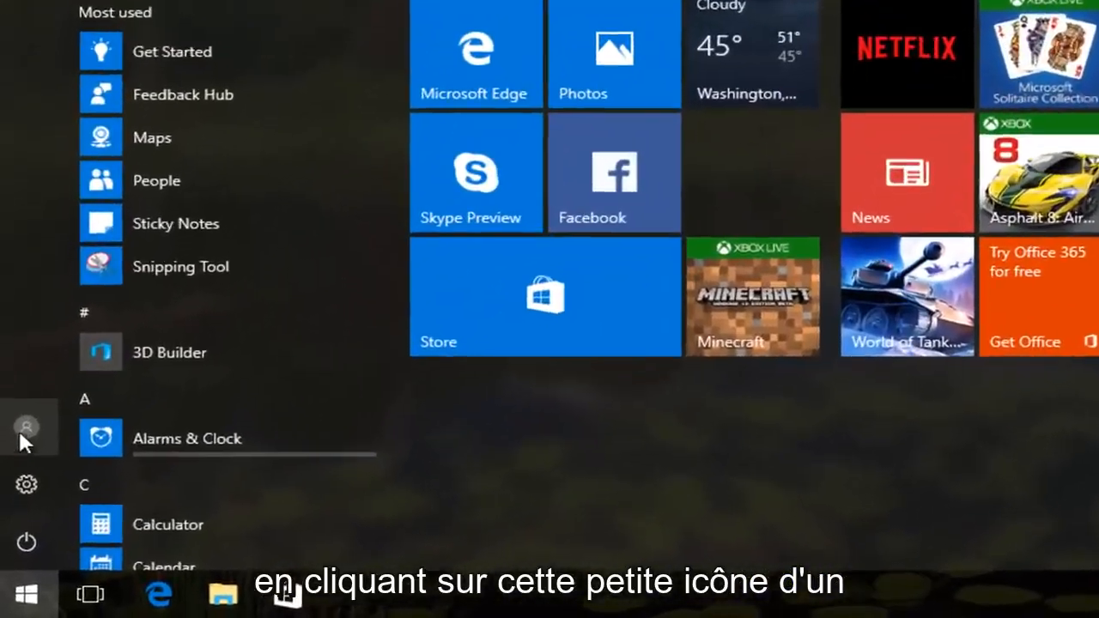
click(26, 426)
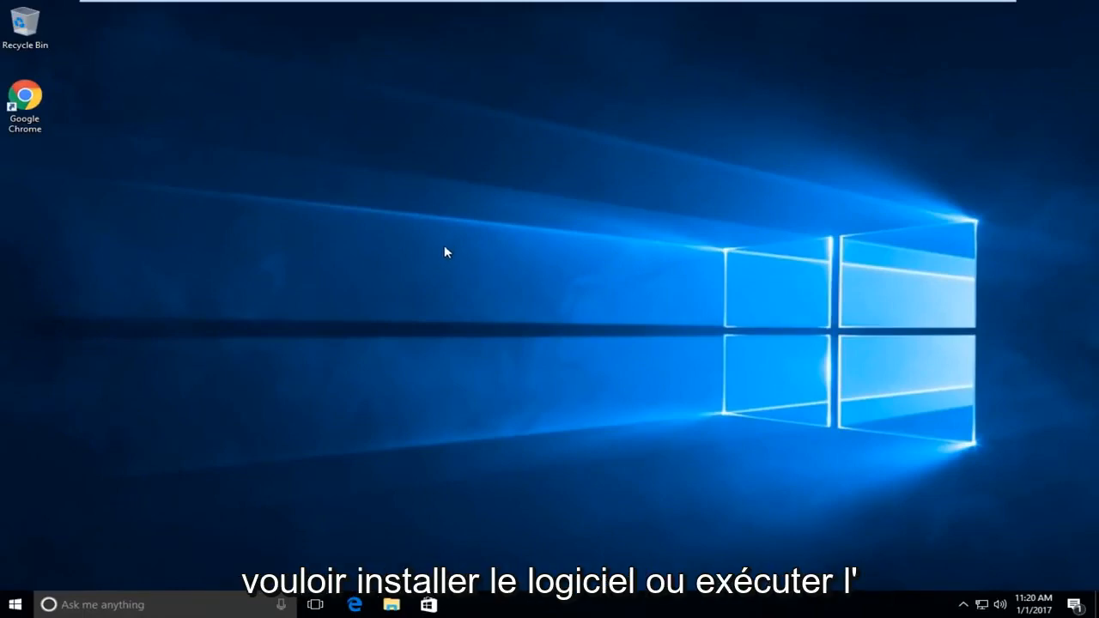
mouse_move(312, 298)
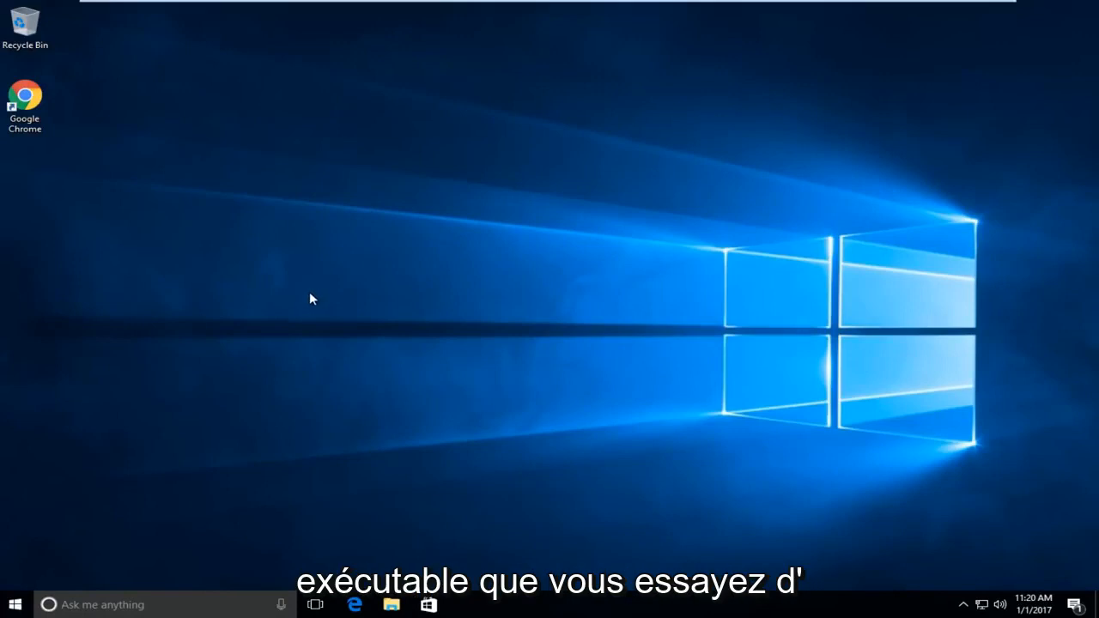
mouse_move(383, 381)
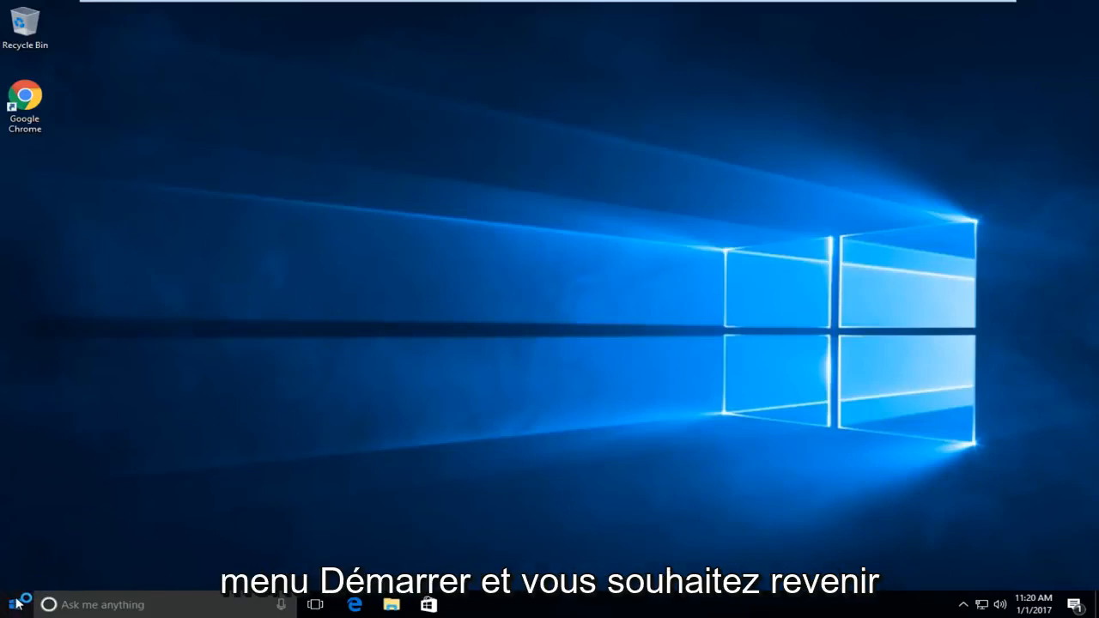
Step: Switch from Administrator back to the regular user account and sign in
click(11, 605)
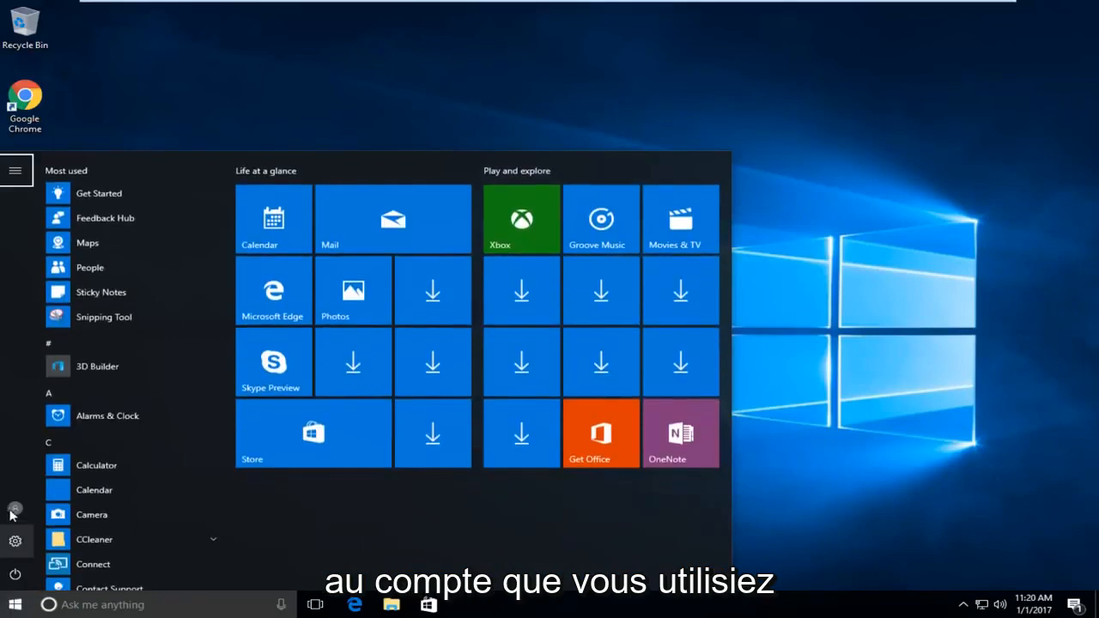
click(14, 509)
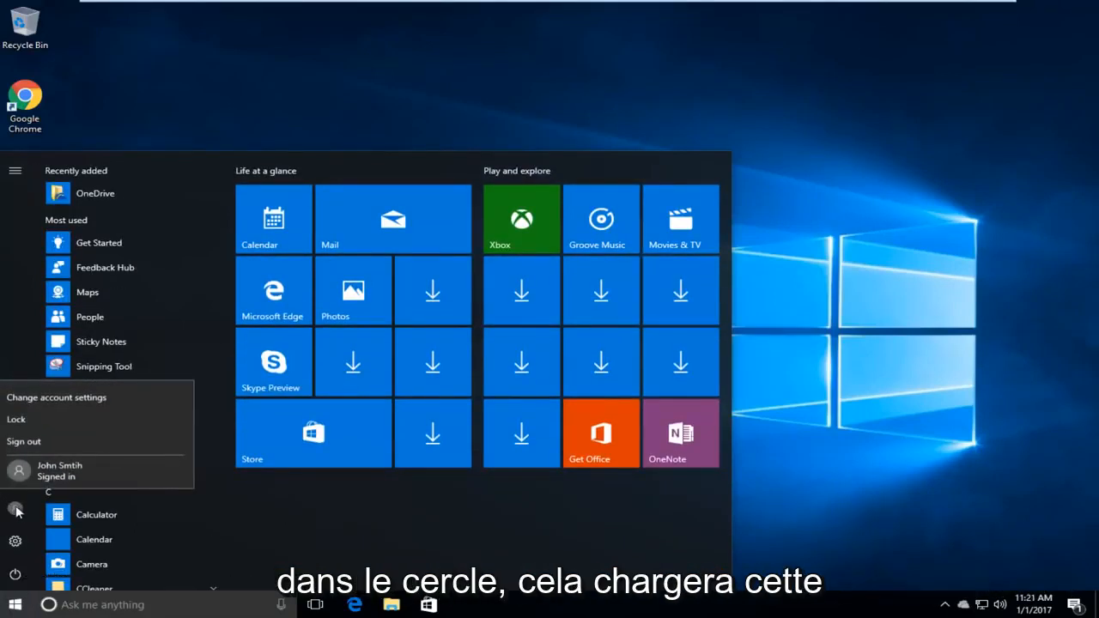
mouse_move(95, 459)
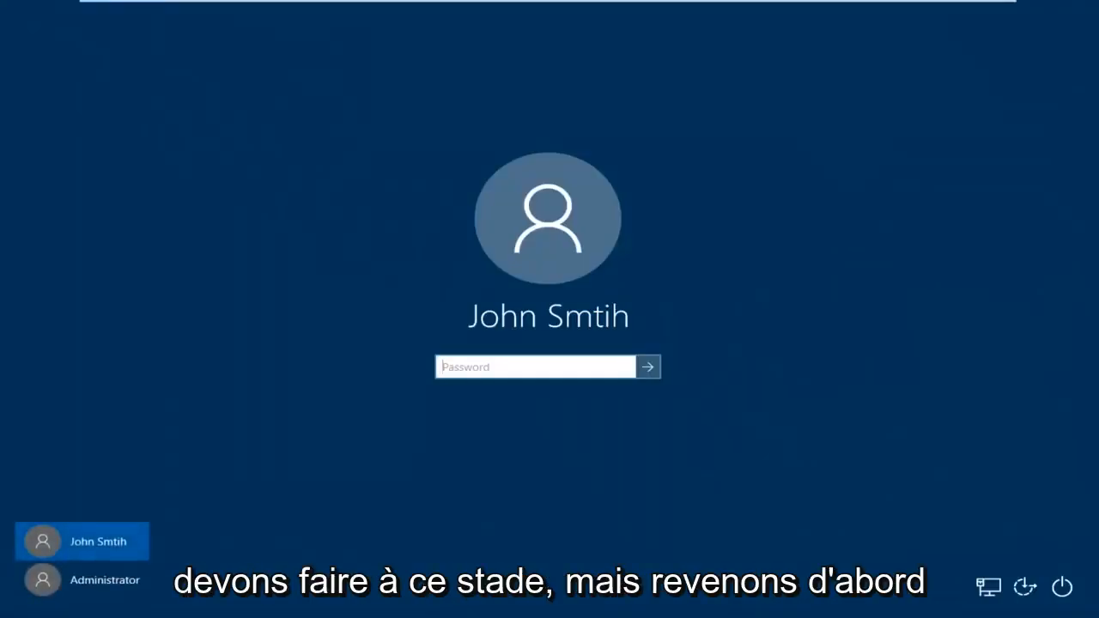
click(652, 366)
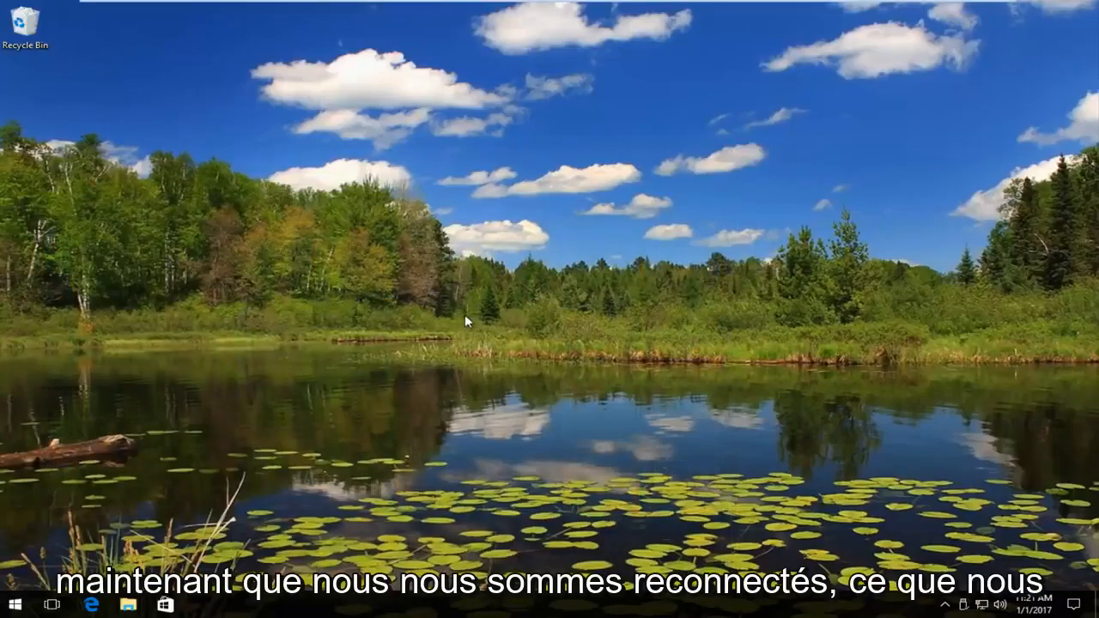
mouse_move(313, 312)
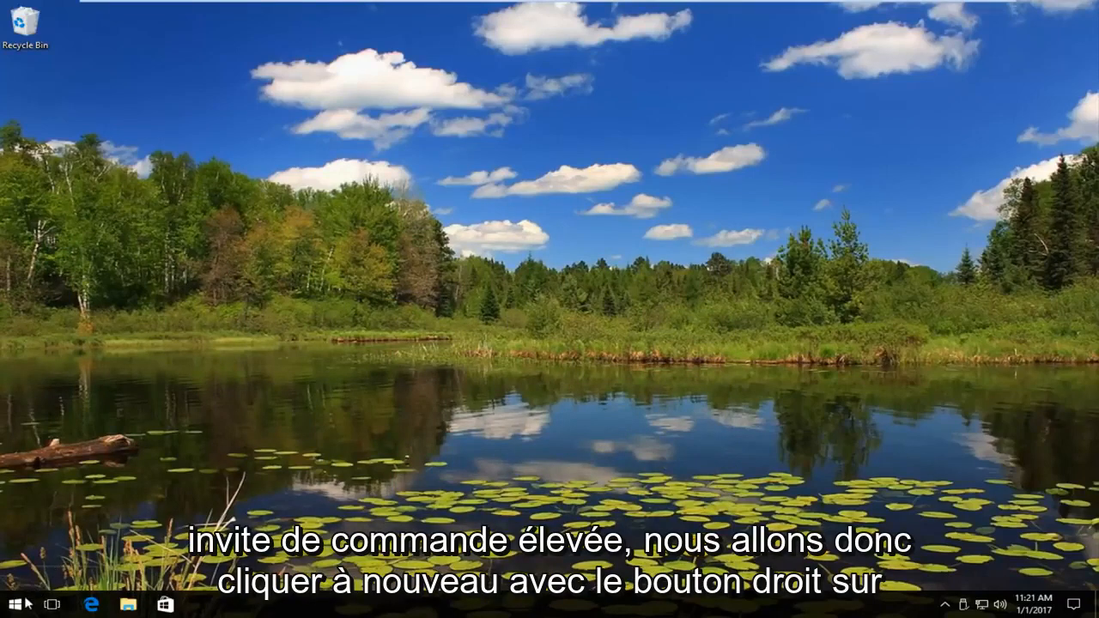
Step: Open Command Prompt (Admin) from the Start button's right-click menu
right_click(11, 605)
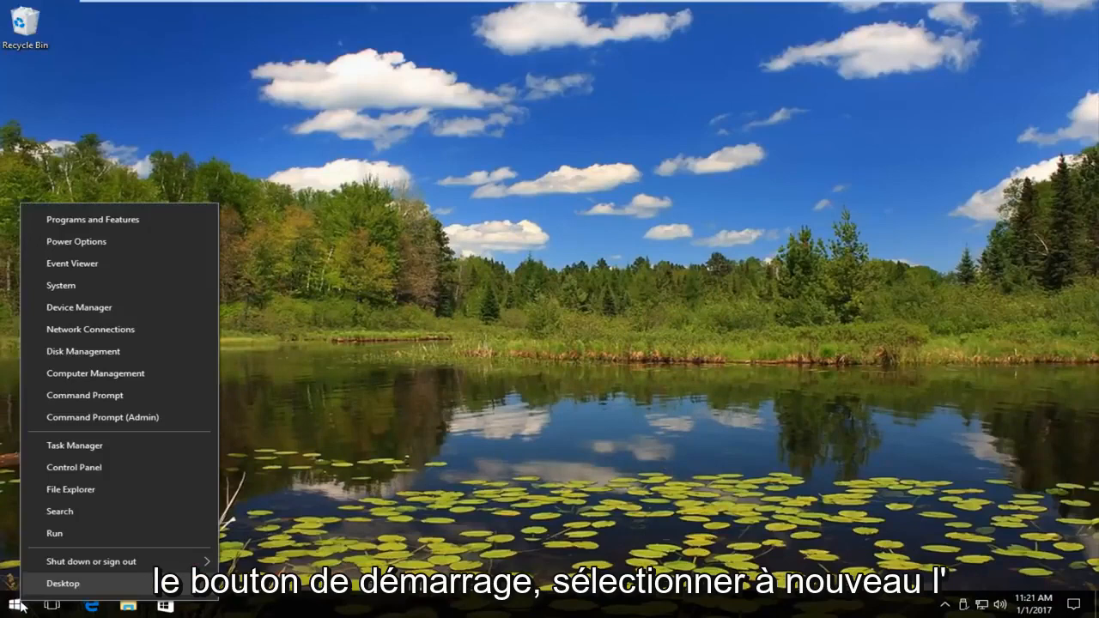
mouse_move(106, 421)
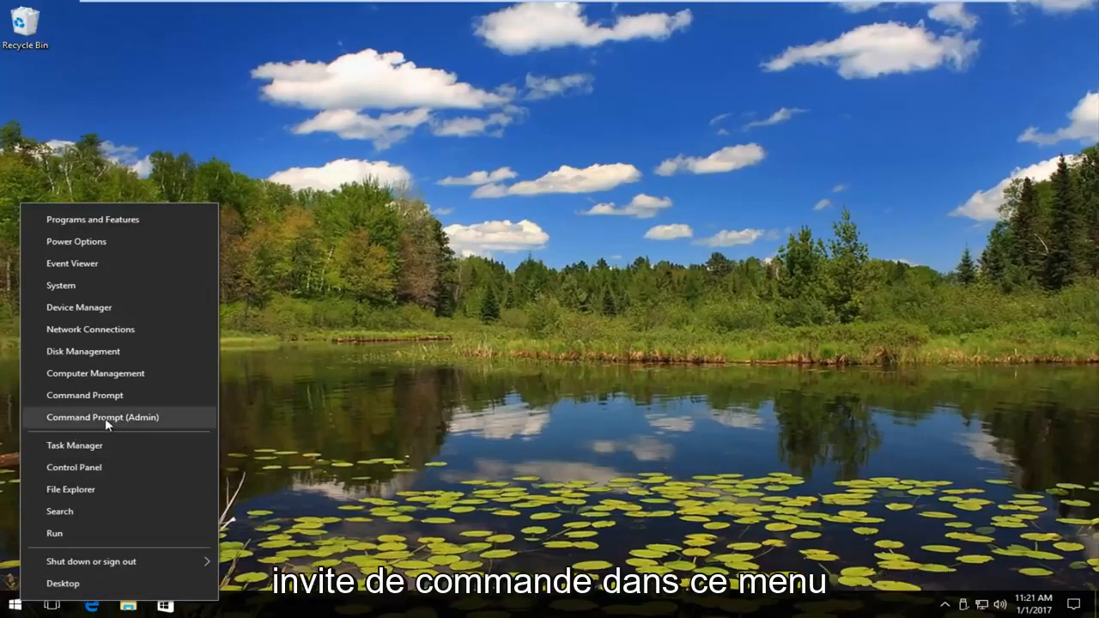
click(102, 417)
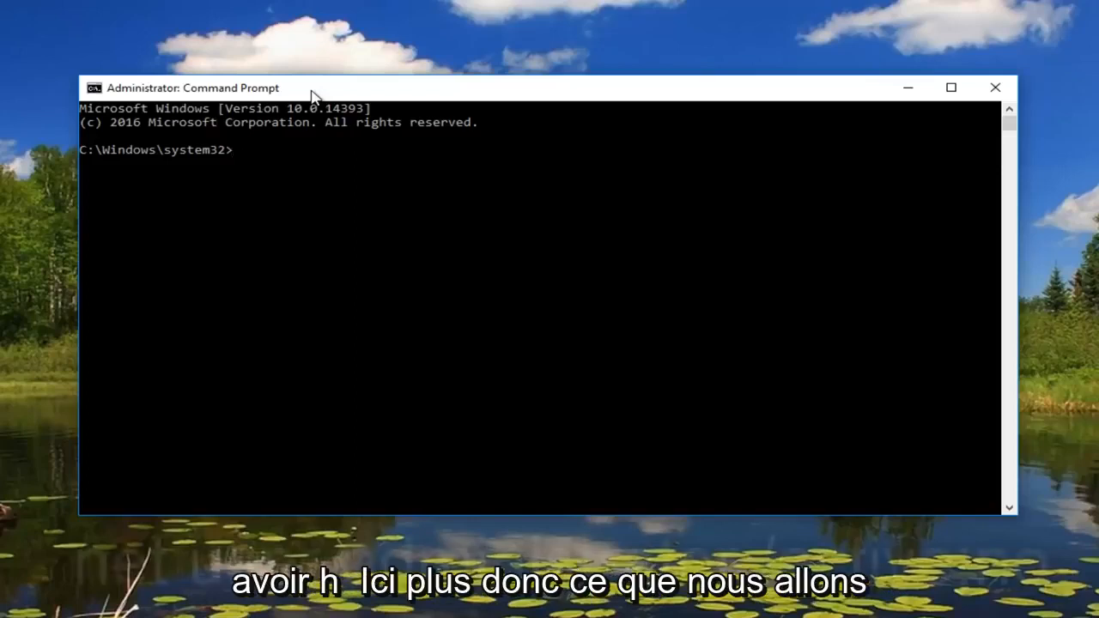
Step: Run 'net user administrator /active:no' to disable the Administrator account, then close the window
text(net user admini)
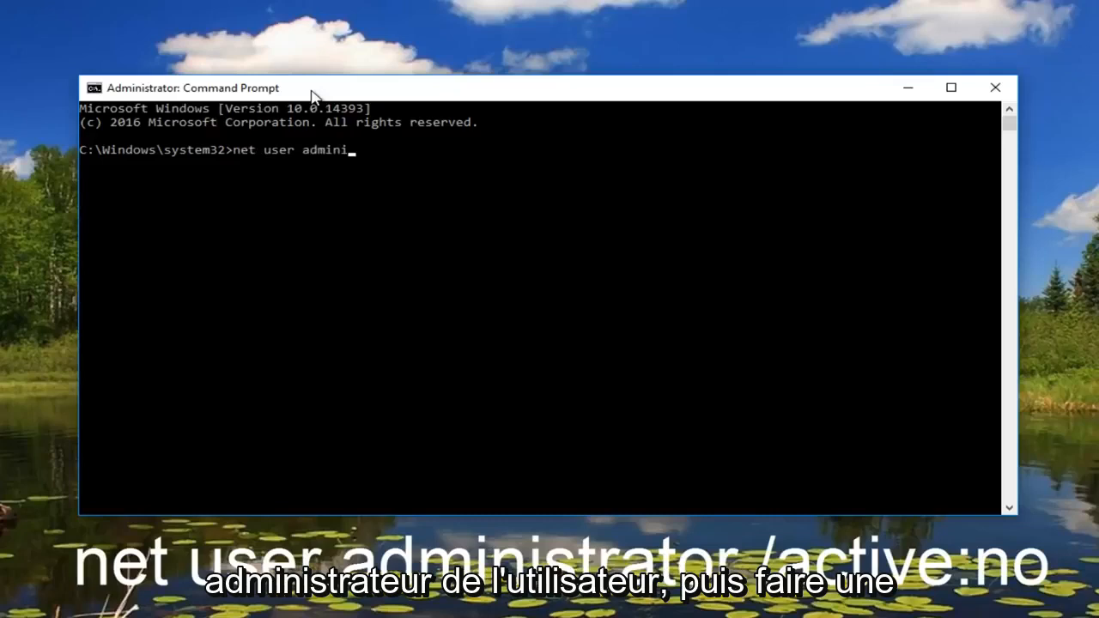
text(strator)
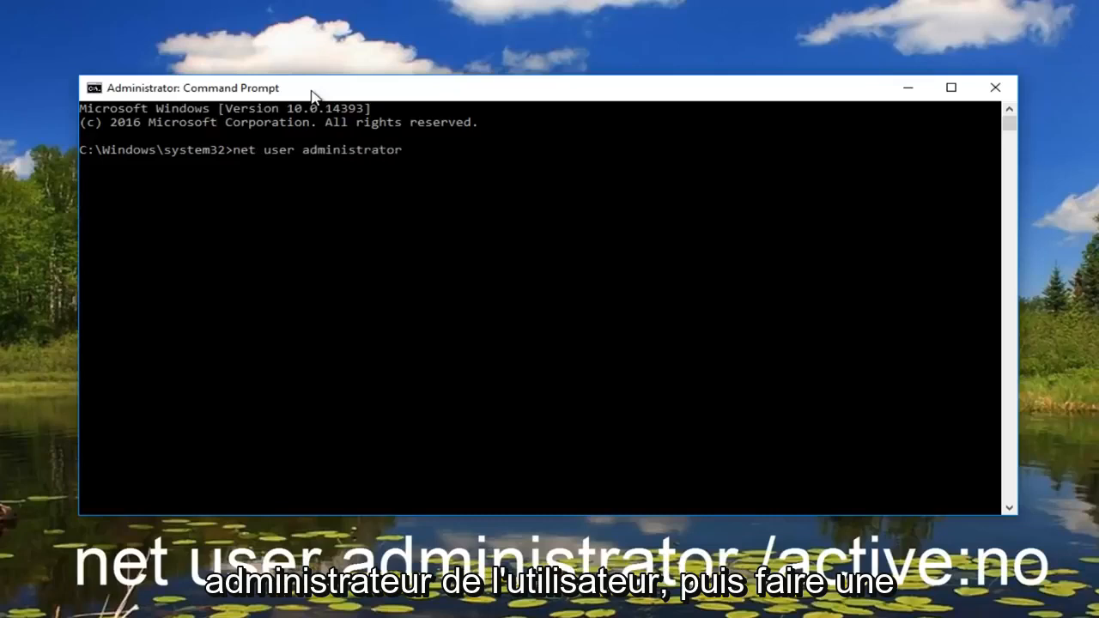
text(/ac)
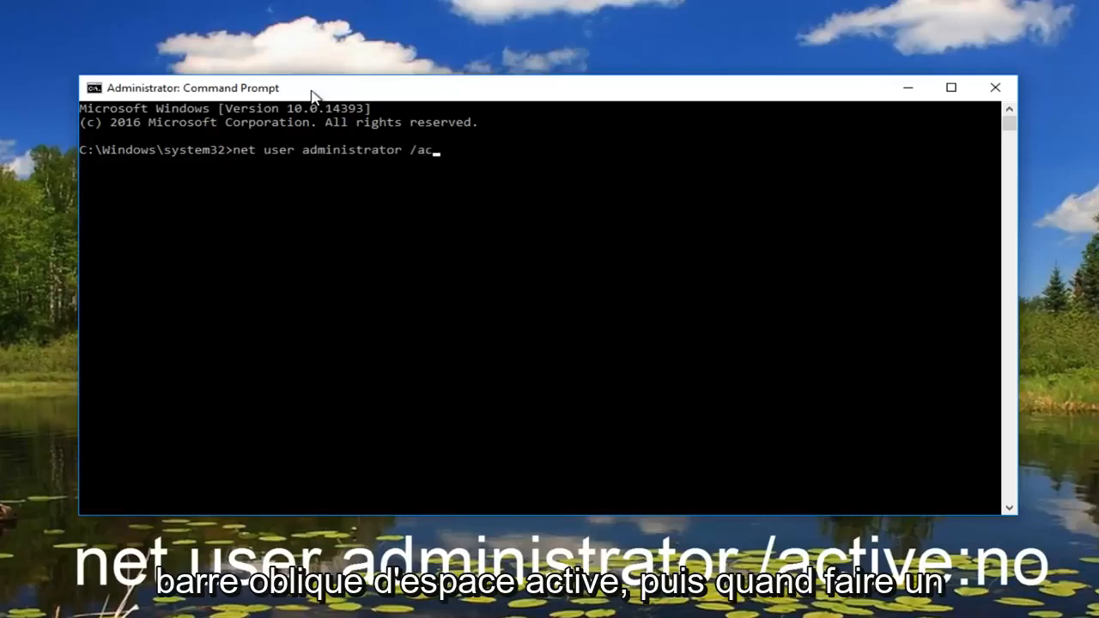
text(tive:no)
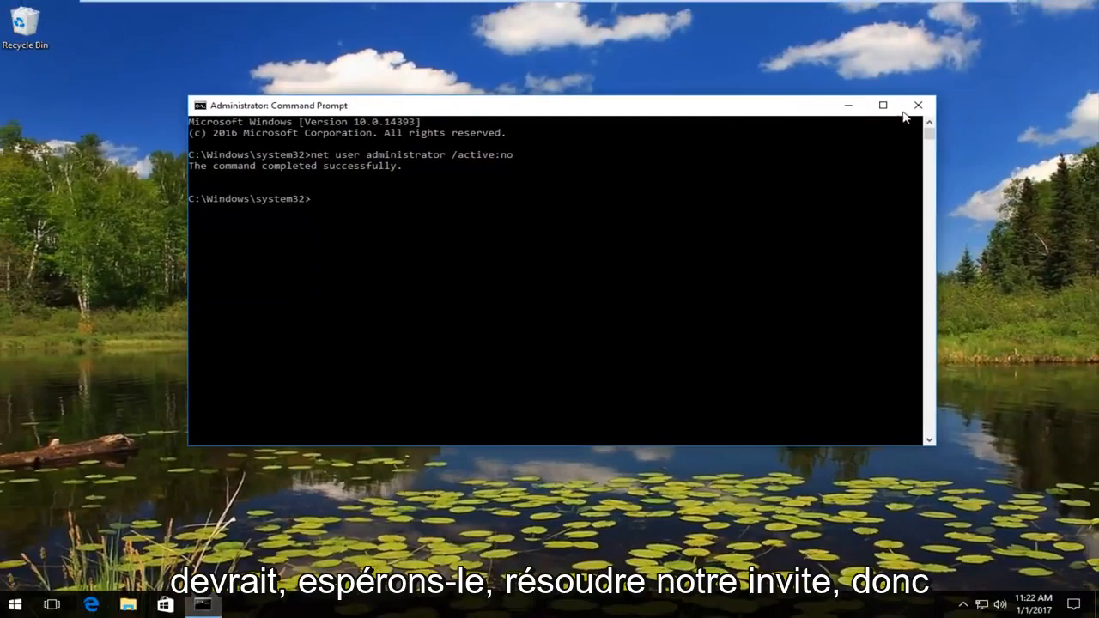
click(918, 105)
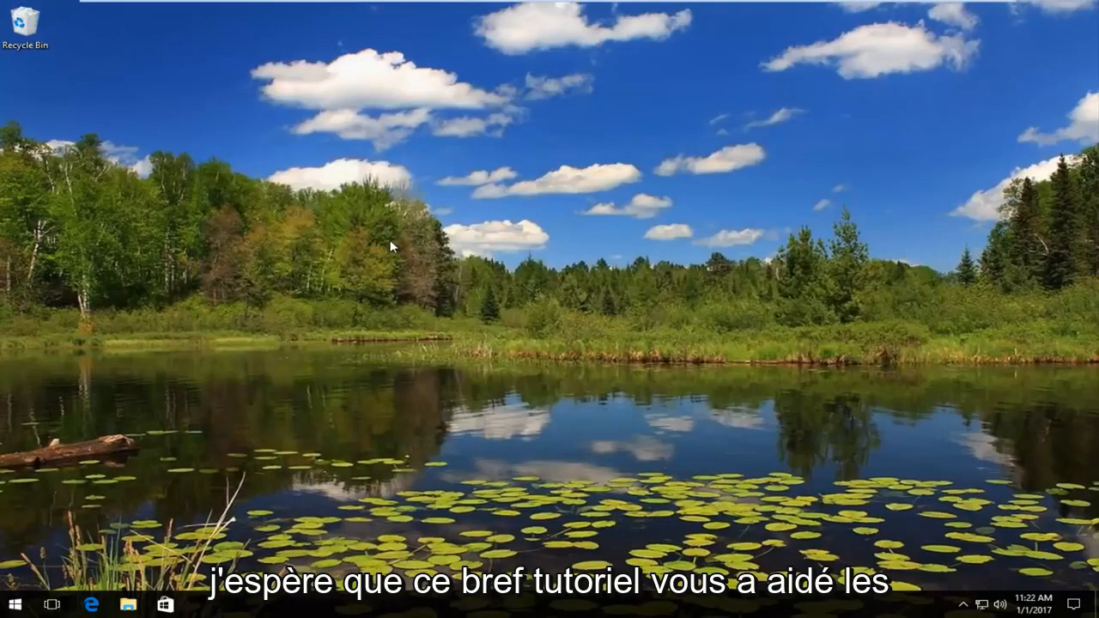